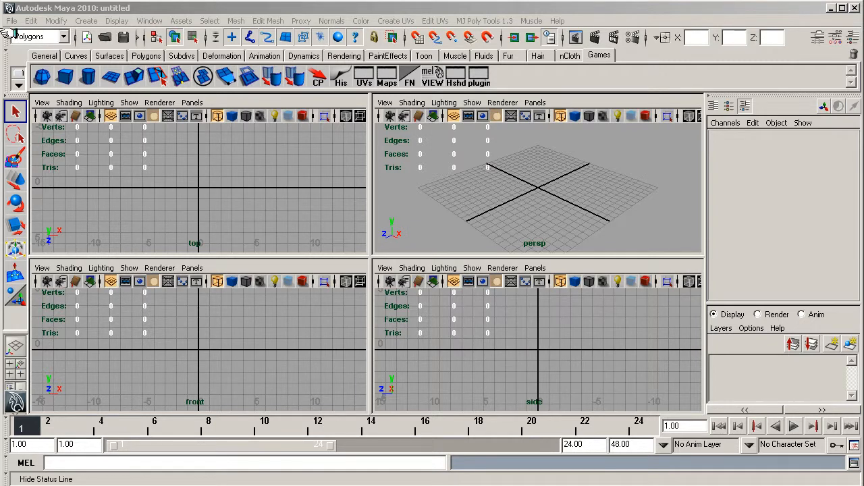
Load the saved gun_model01.mb scene from the scenes folder.
{"action": "left_click", "coordinate": [11, 20]}
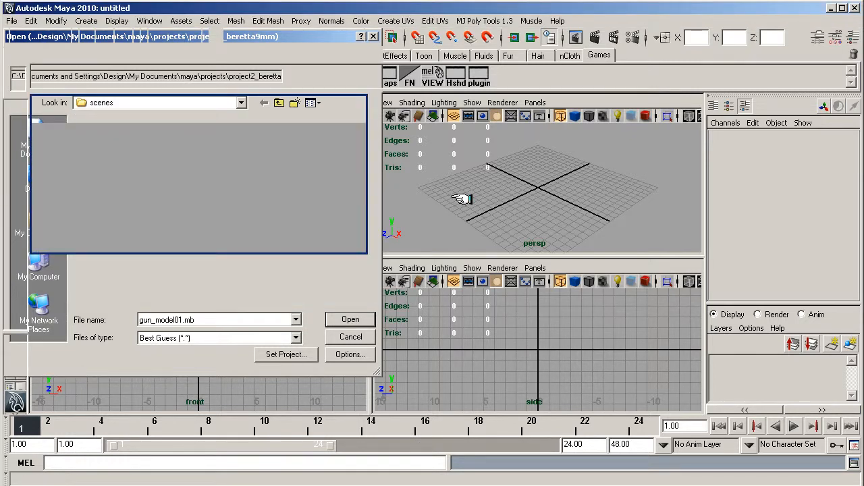
{"action": "left_click", "coordinate": [350, 318]}
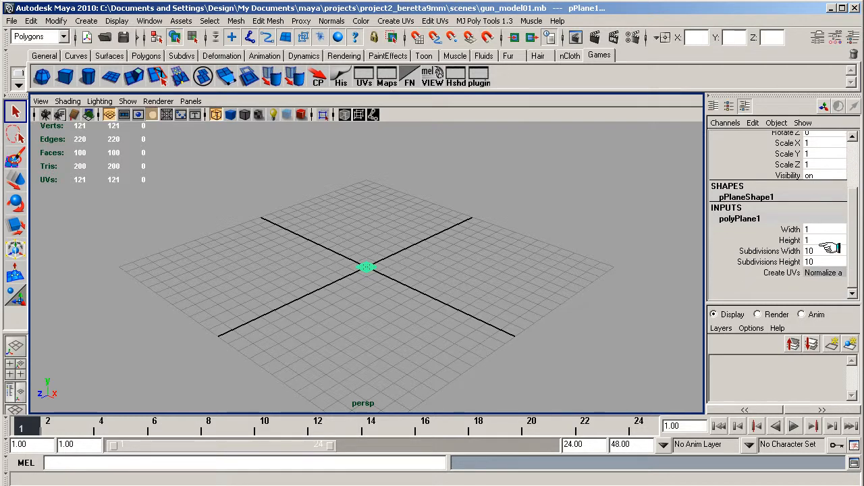
Reduce polyPlane1 subdivisions to 1 and scale the plane to 24 on X and Z.
{"action": "left_click", "coordinate": [769, 250]}
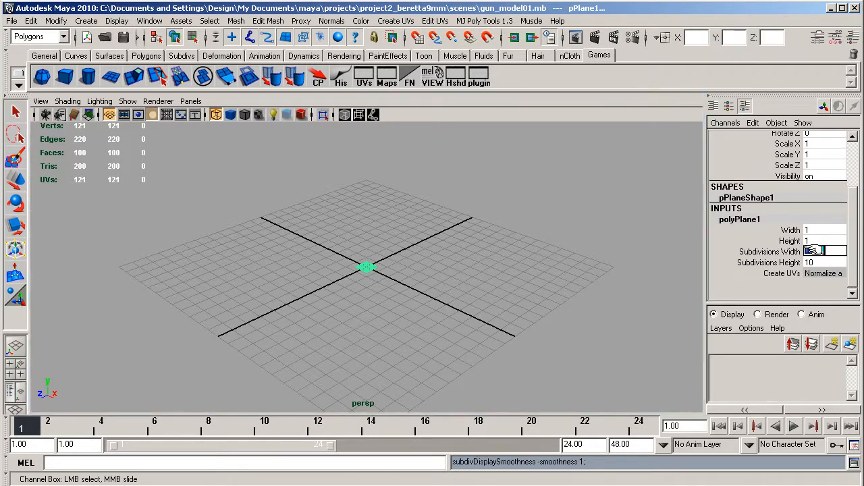
{"action": "type", "text": "1"}
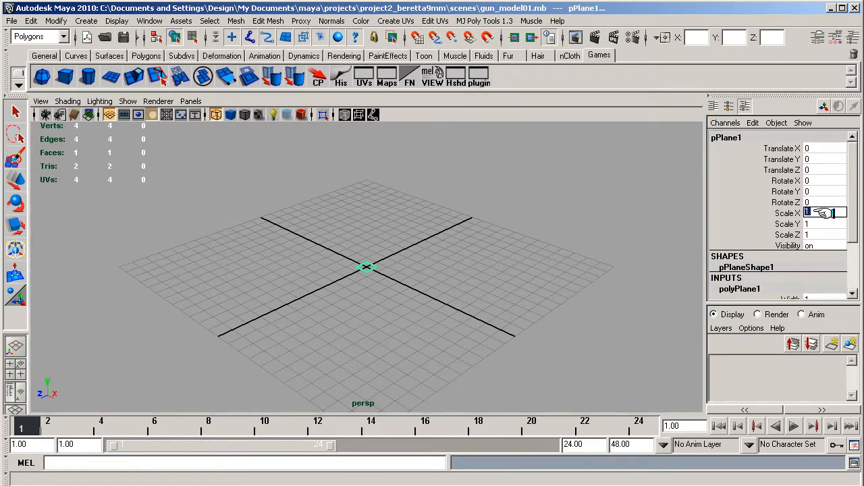
{"action": "type", "text": "12"}
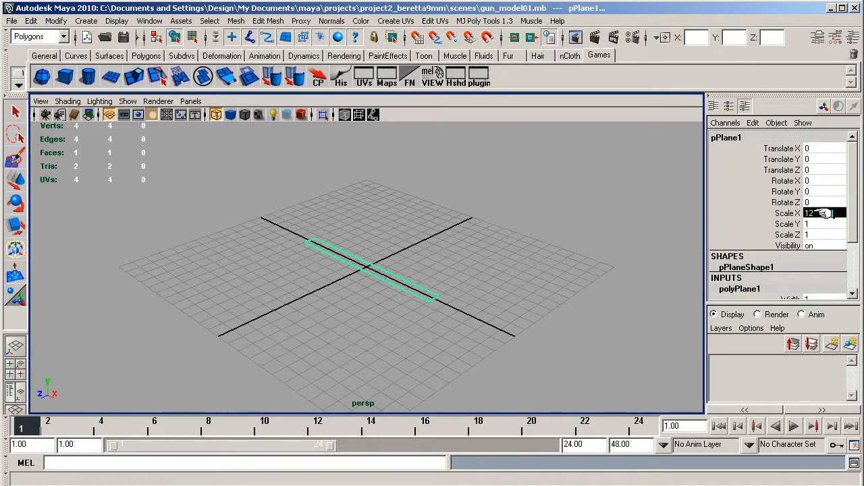
{"action": "type", "text": "24"}
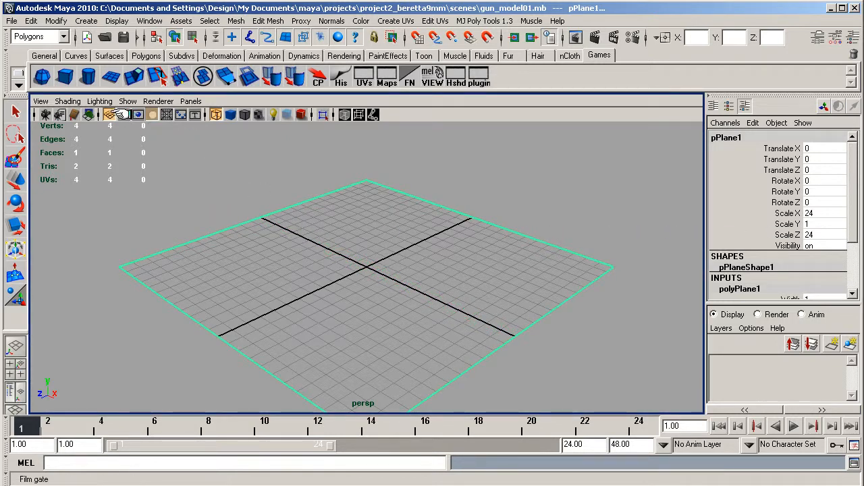
Stand the plane upright with Rotate X 90 and Translate Z -12.
{"action": "left_click", "coordinate": [13, 202]}
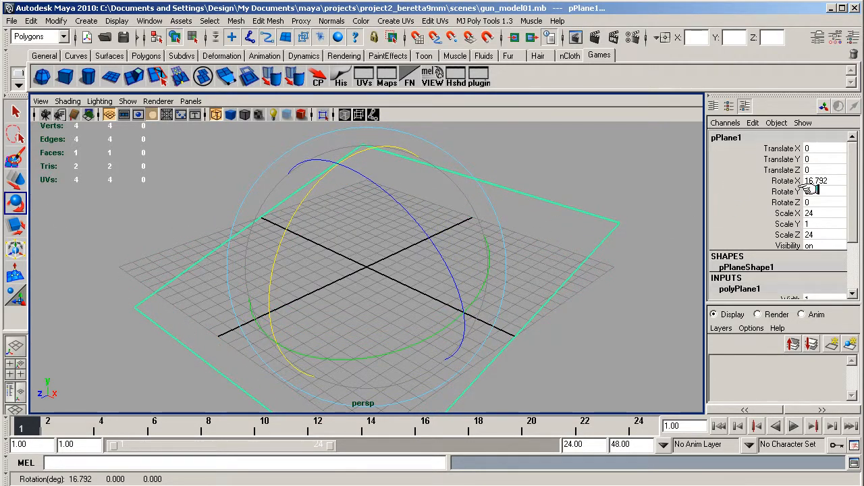
{"action": "type", "text": "90"}
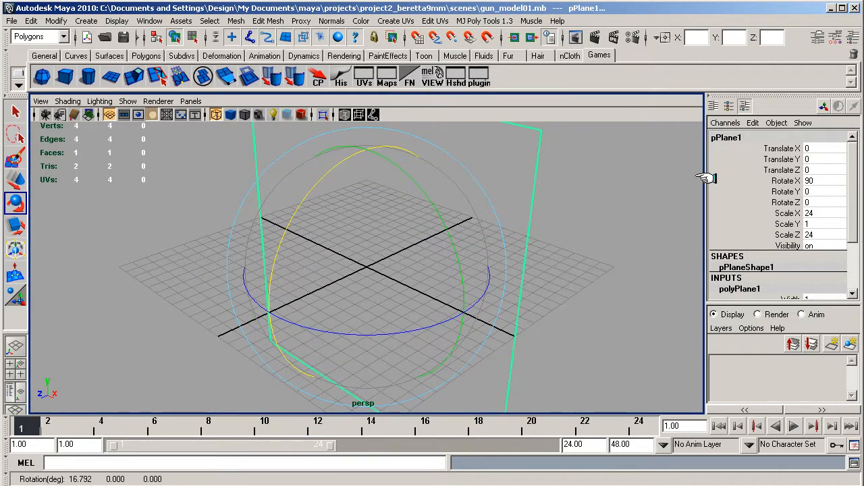
{"action": "left_click", "coordinate": [827, 170]}
{"action": "type", "text": "-12"}
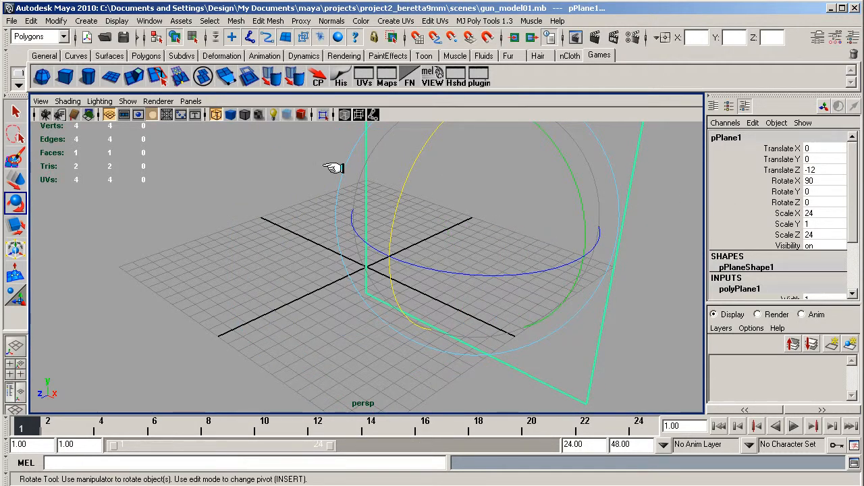
{"action": "left_click", "coordinate": [343, 56]}
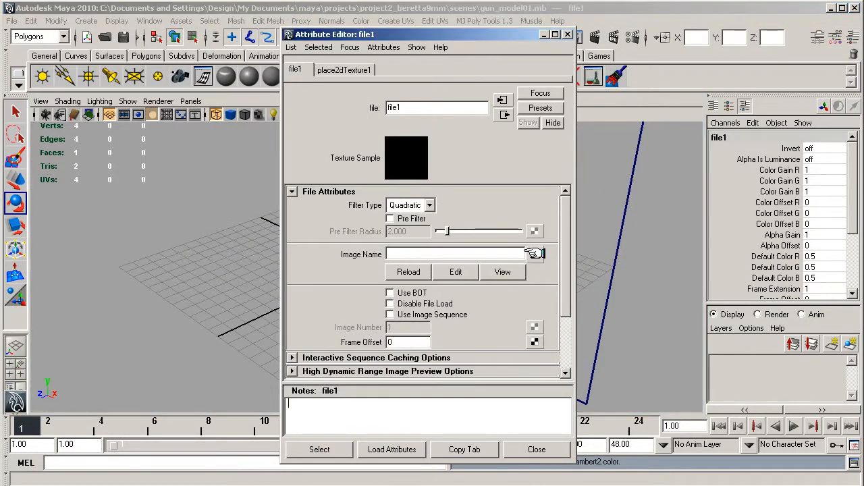
Assign a Lambert material with template.tif loaded as its File color texture.
{"action": "left_click", "coordinate": [534, 254]}
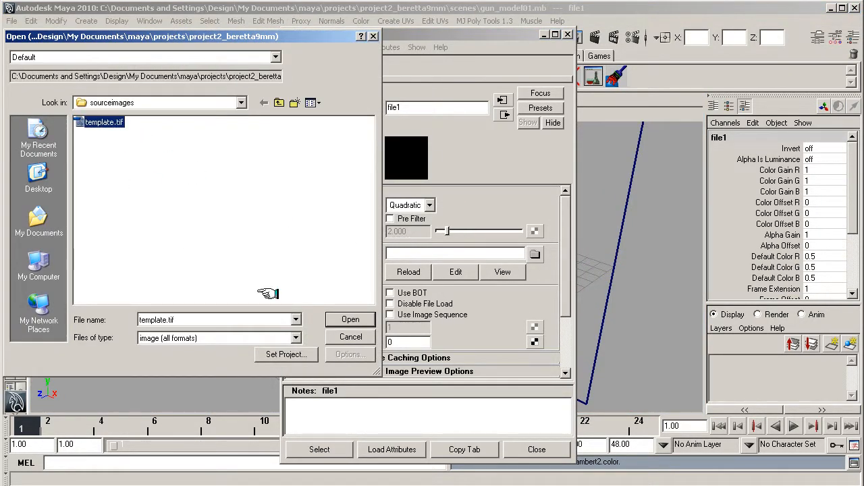
{"action": "left_click", "coordinate": [350, 318]}
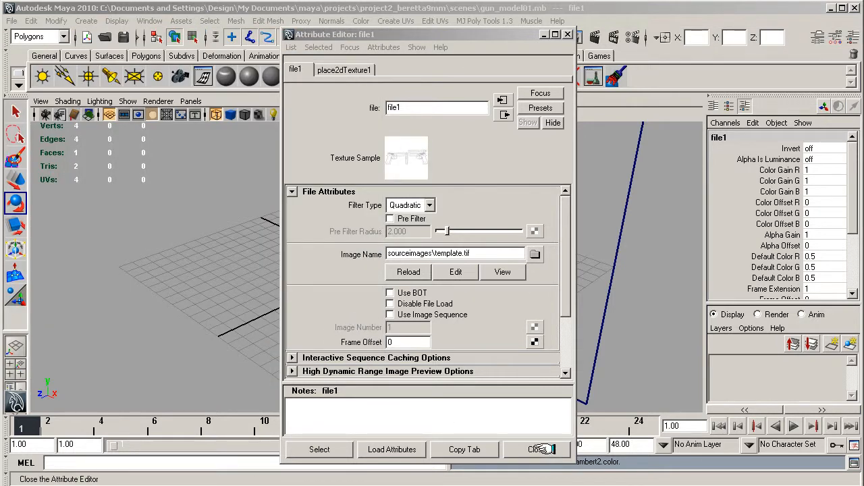
{"action": "left_click", "coordinate": [538, 448]}
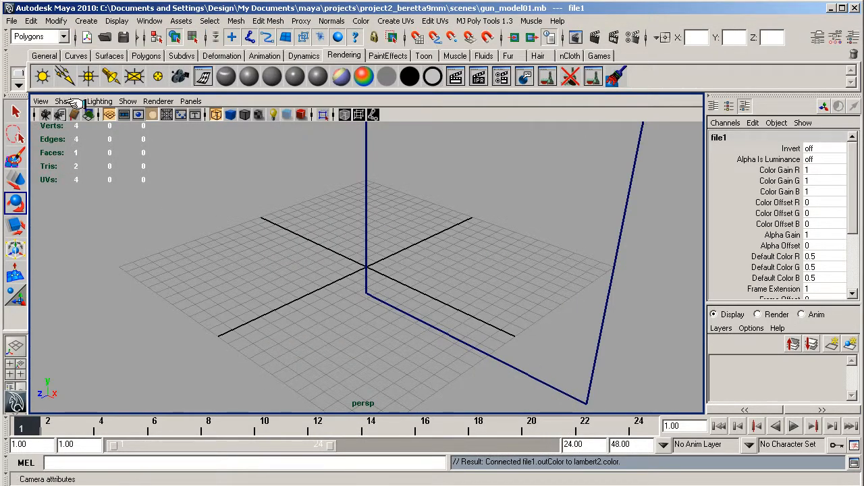
Enable Smooth Shade All and Hardware Texturing so the blueprint shows, then activate the front view.
{"action": "left_click", "coordinate": [67, 102]}
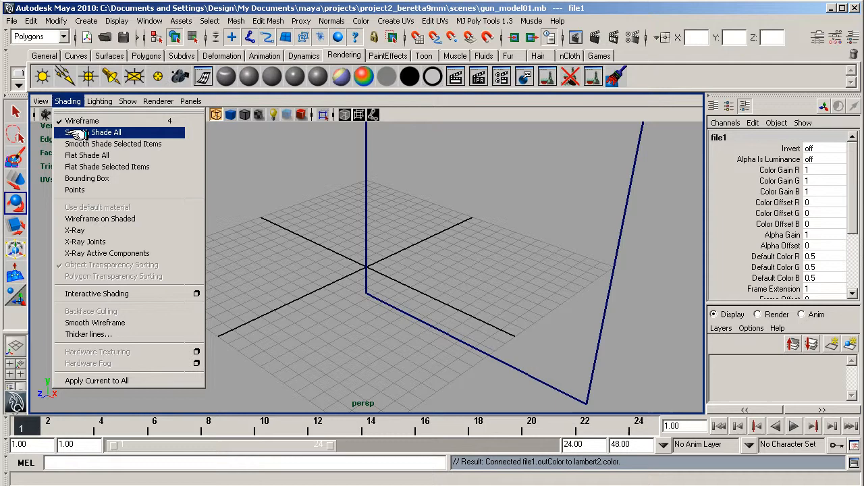
{"action": "left_click", "coordinate": [106, 132]}
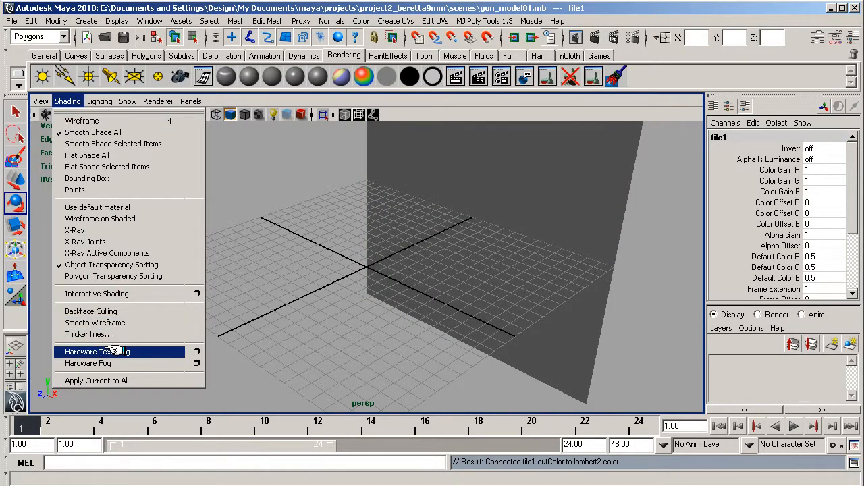
{"action": "left_click", "coordinate": [97, 351]}
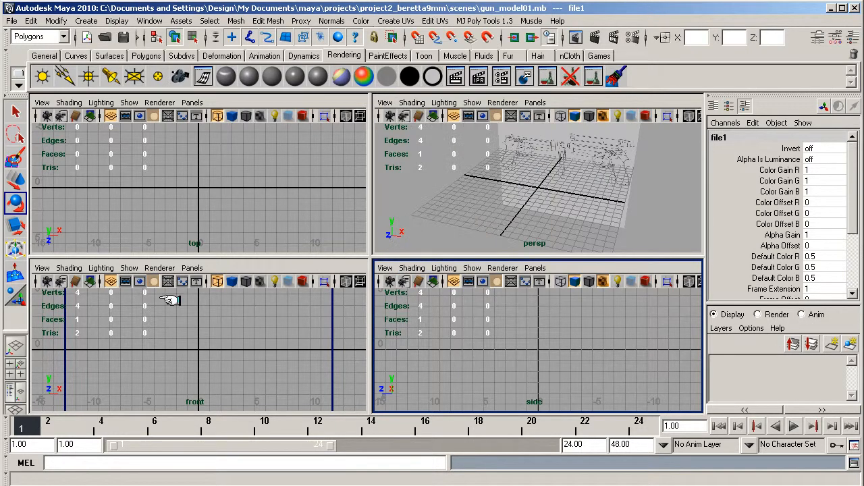
{"action": "left_click", "coordinate": [67, 268]}
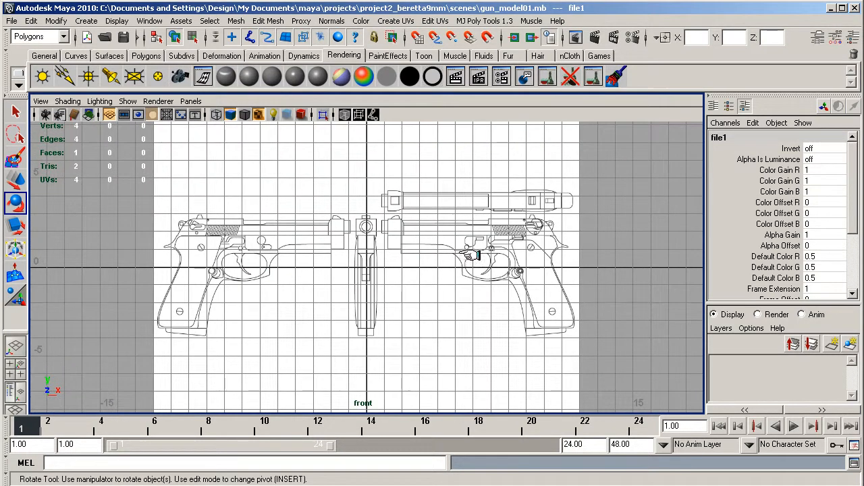
{"action": "mouse_move", "coordinate": [437, 178]}
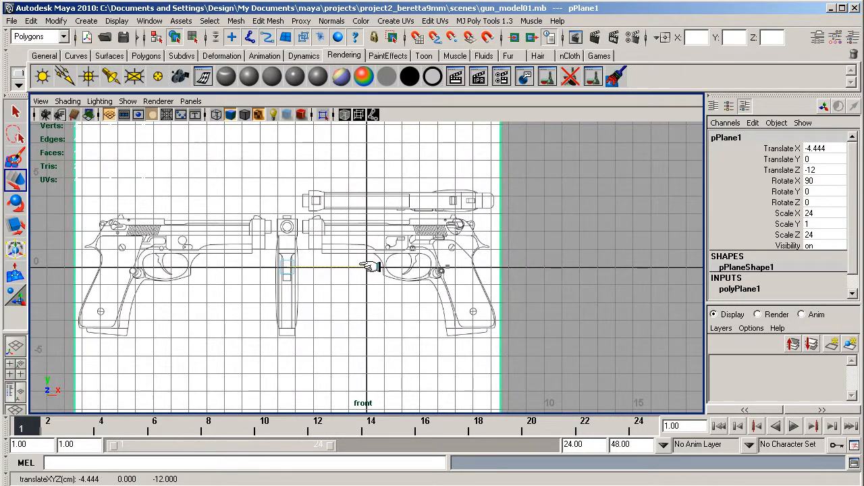
Slide the blueprint plane along X to about -5.4 so the pistol aligns with the origin.
{"action": "left_click_drag", "start_coordinate": [371, 266], "coordinate": [354, 266]}
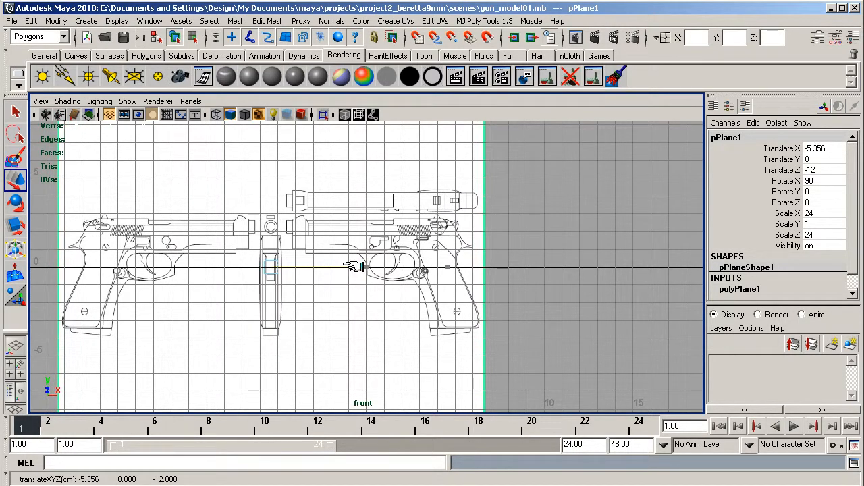
{"action": "left_click_drag", "start_coordinate": [354, 265], "coordinate": [357, 265]}
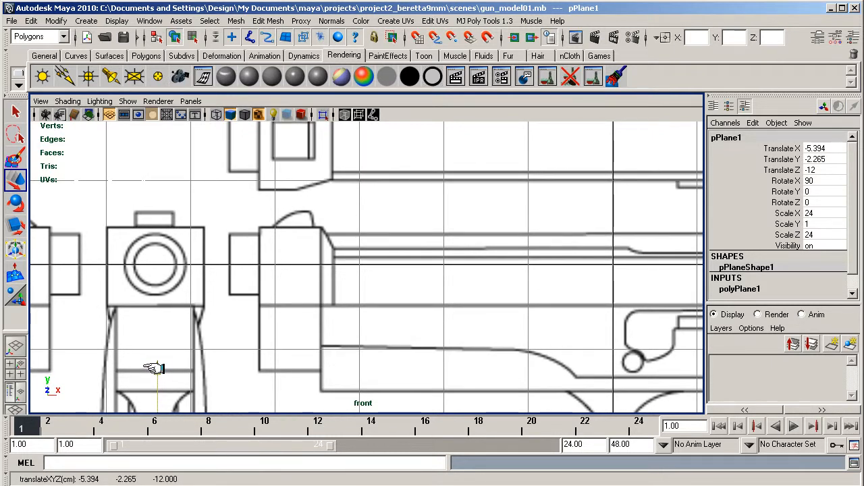
{"action": "mouse_move", "coordinate": [386, 317]}
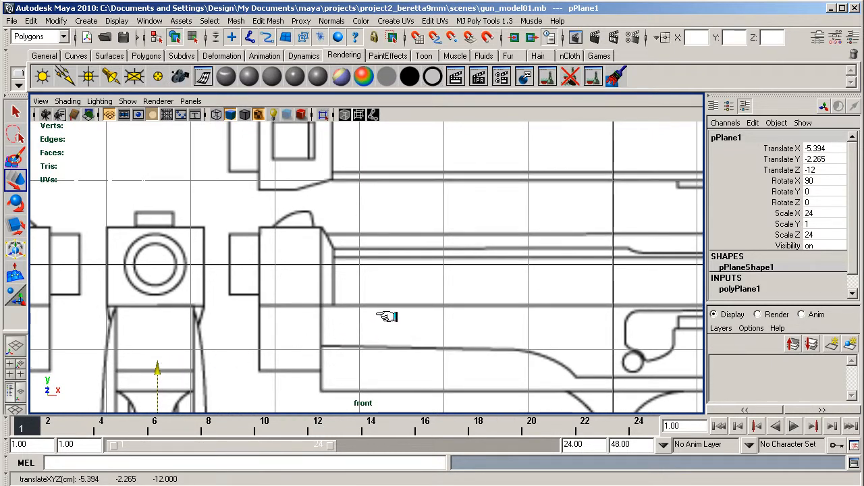
{"action": "mouse_move", "coordinate": [450, 319]}
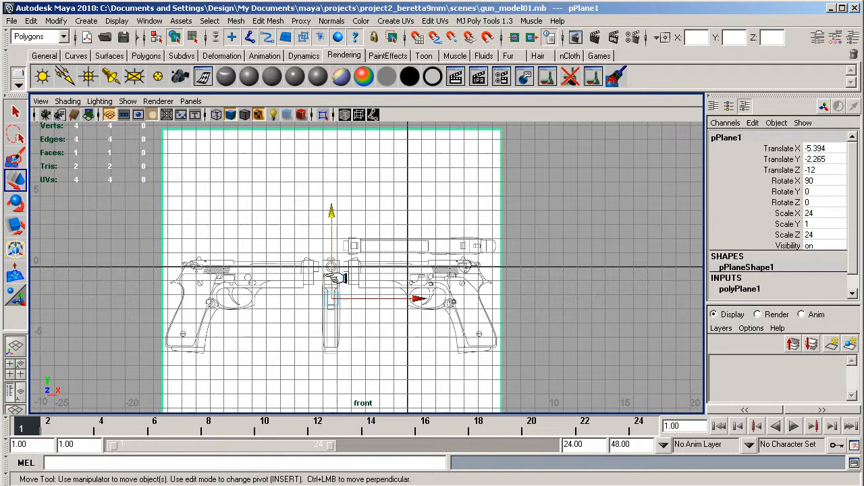
{"action": "mouse_move", "coordinate": [470, 277]}
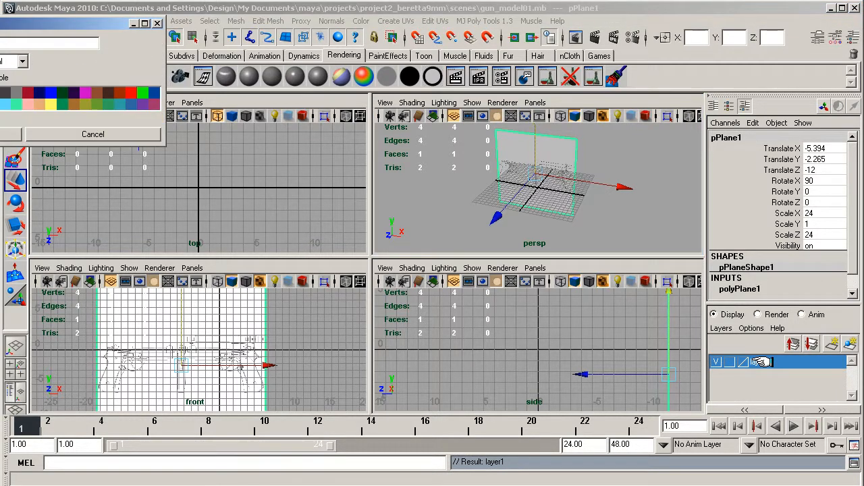
Rename the new display layer to 'template' in the Edit Layer dialog.
{"action": "double_click", "coordinate": [759, 362]}
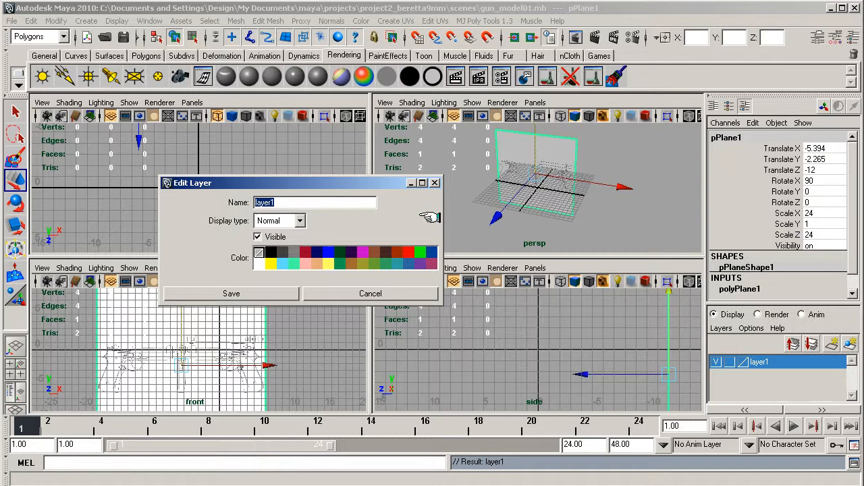
{"action": "type", "text": "templat"}
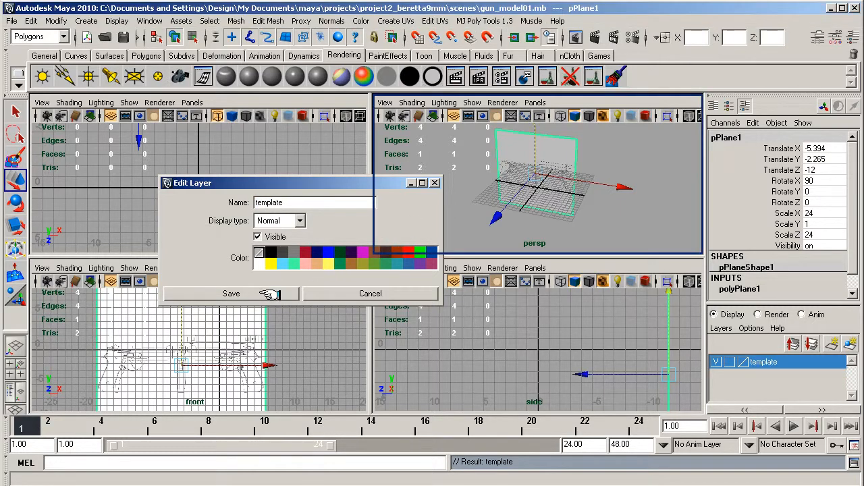
{"action": "mouse_move", "coordinate": [500, 203]}
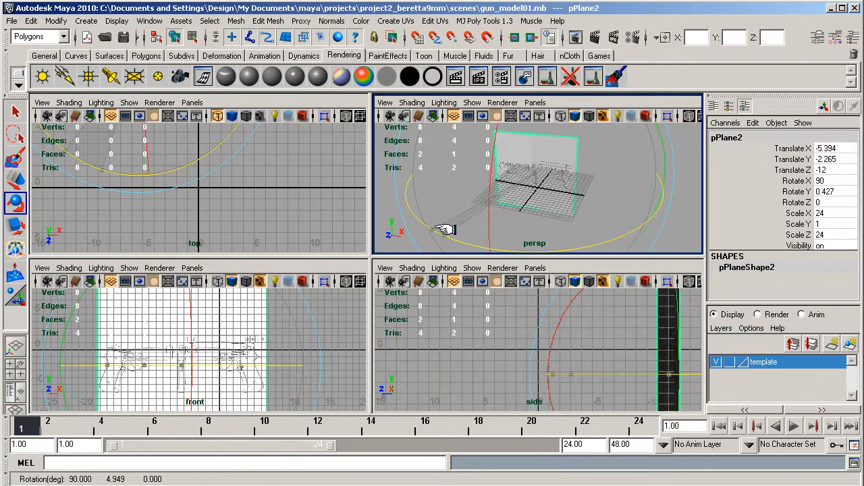
Turn the duplicated plane pPlane2 a quarter turn on Y and check it in the side view.
{"action": "left_click_drag", "start_coordinate": [445, 229], "coordinate": [546, 229]}
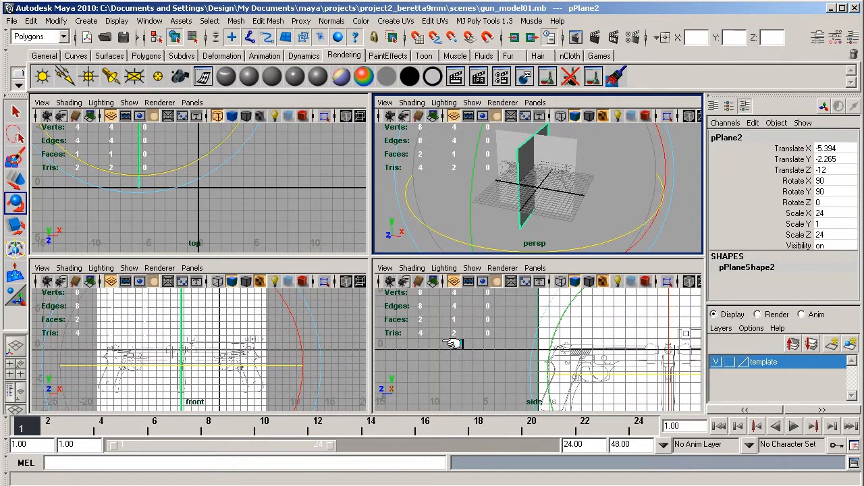
{"action": "mouse_move", "coordinate": [645, 344]}
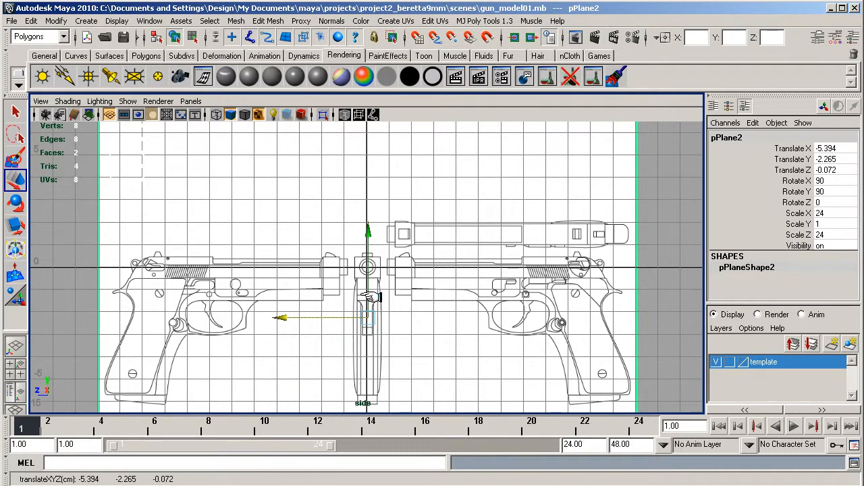
{"action": "scroll", "scroll_direction": "up", "scroll_amount": 3}
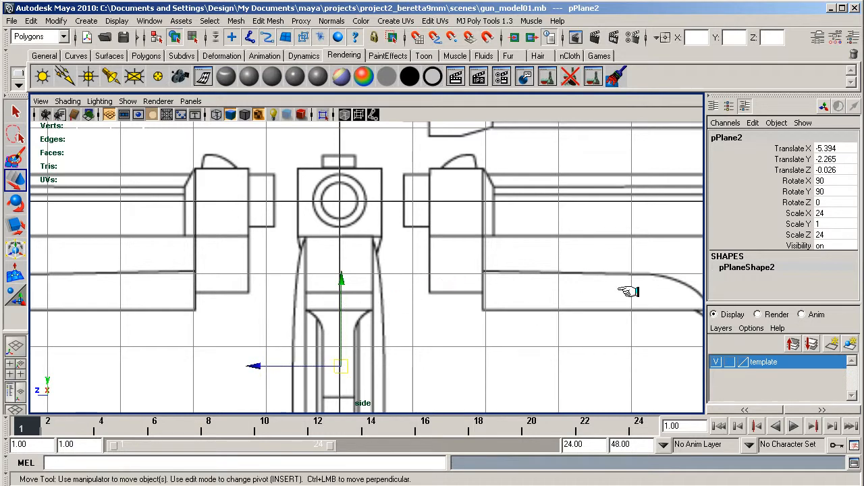
{"action": "key", "text": "space"}
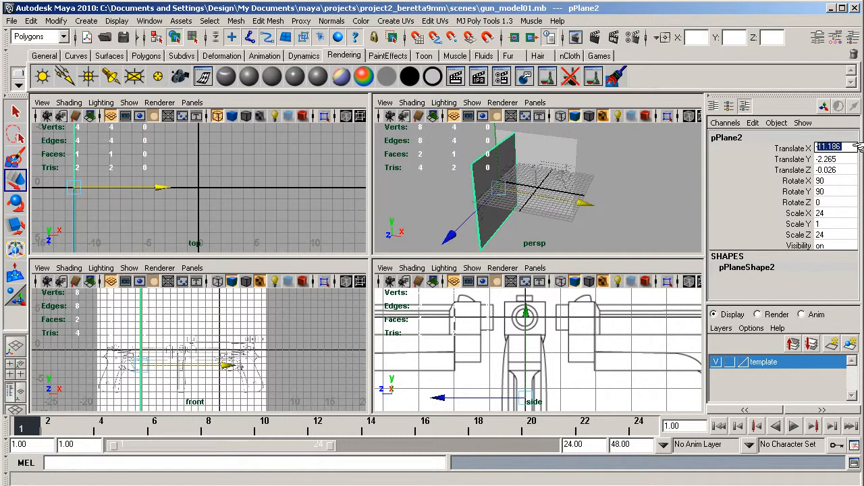
Move the copy to X -12 and rename the planes' shape and transform nodes (side_temp, front1/front_temp).
{"action": "type", "text": "-12"}
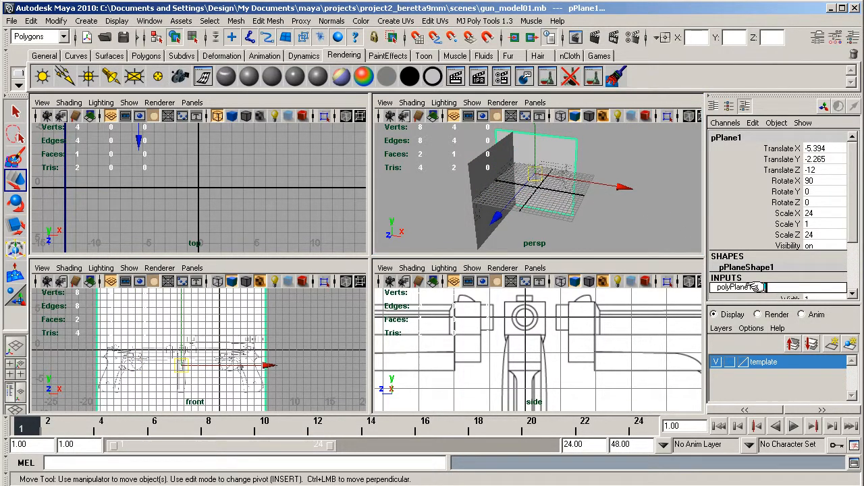
{"action": "left_click", "coordinate": [745, 265]}
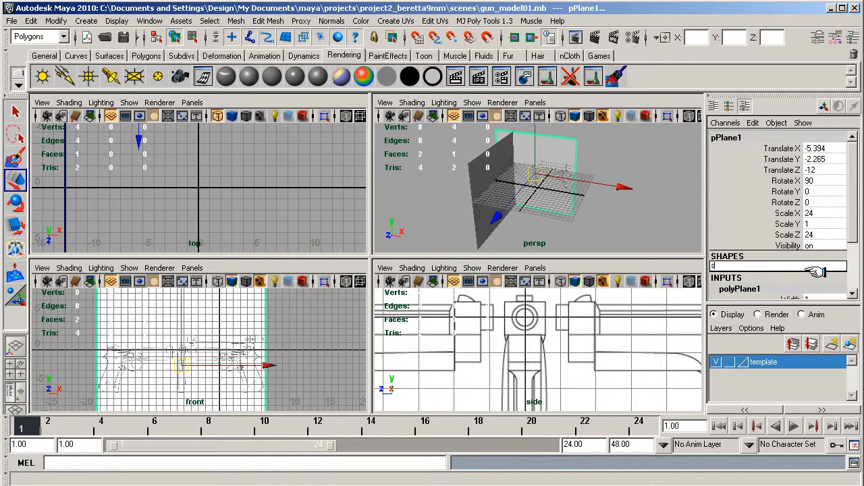
{"action": "type", "text": "side_temp"}
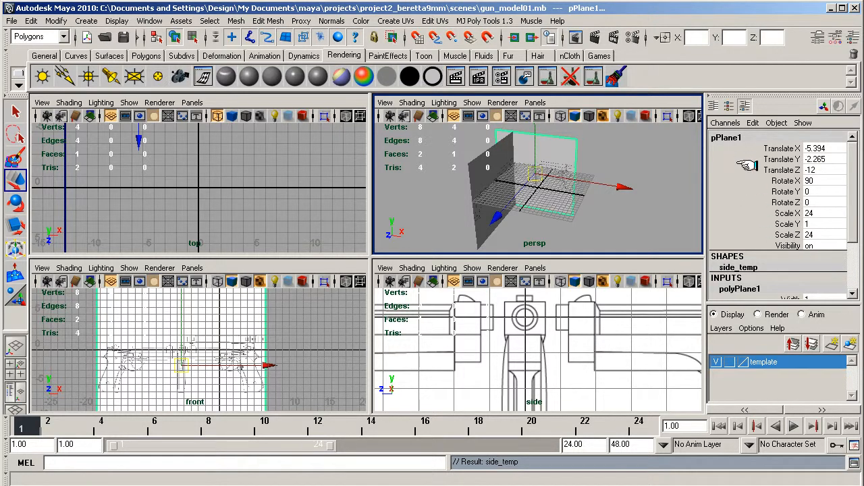
{"action": "left_click", "coordinate": [728, 135]}
{"action": "type", "text": "s"}
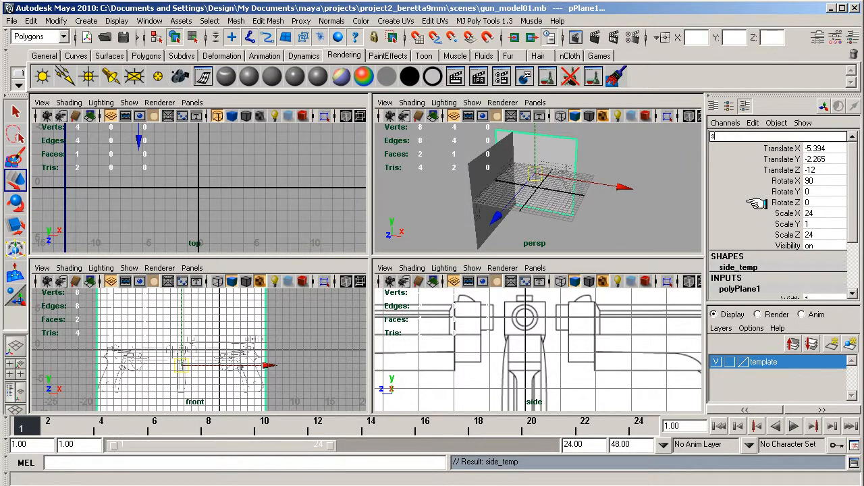
{"action": "left_click", "coordinate": [634, 165]}
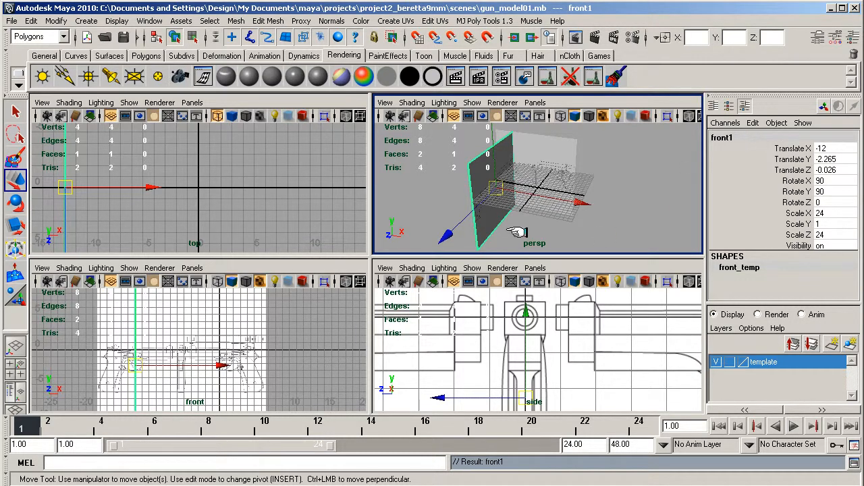
{"action": "mouse_move", "coordinate": [527, 208]}
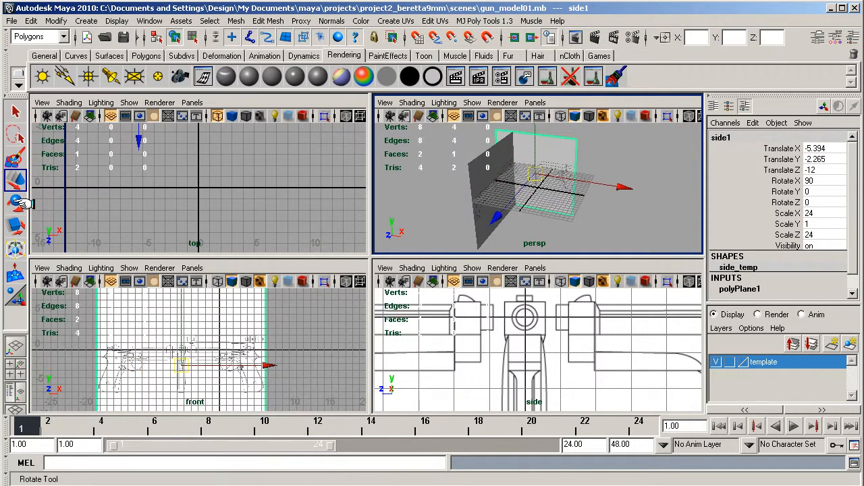
{"action": "mouse_move", "coordinate": [16, 203]}
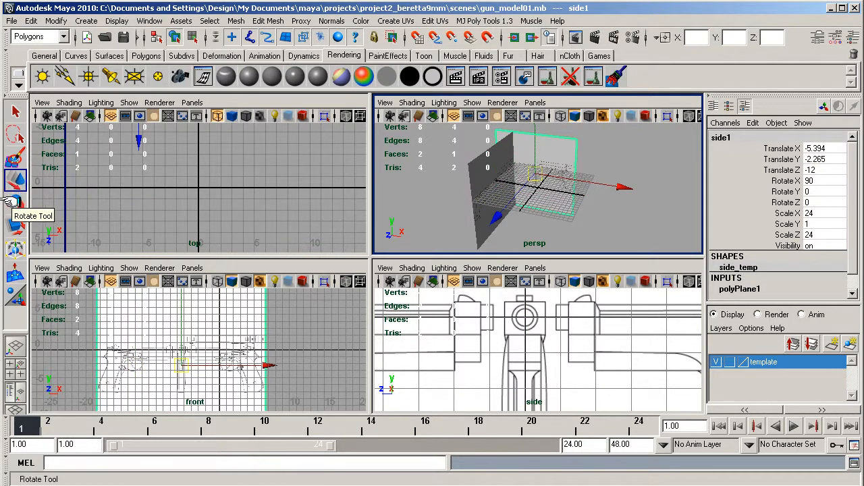
Rotate the third duplicated plane, side2, down to lie flat.
{"action": "left_click", "coordinate": [15, 202]}
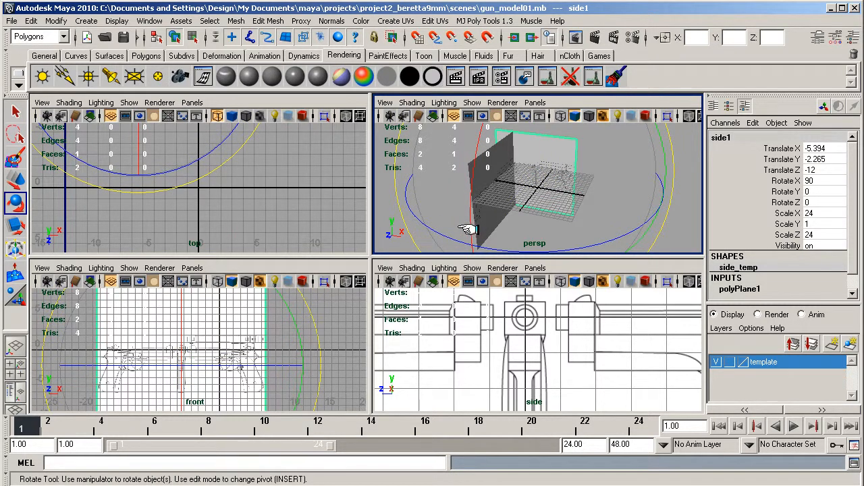
{"action": "left_click_drag", "start_coordinate": [466, 229], "coordinate": [479, 155]}
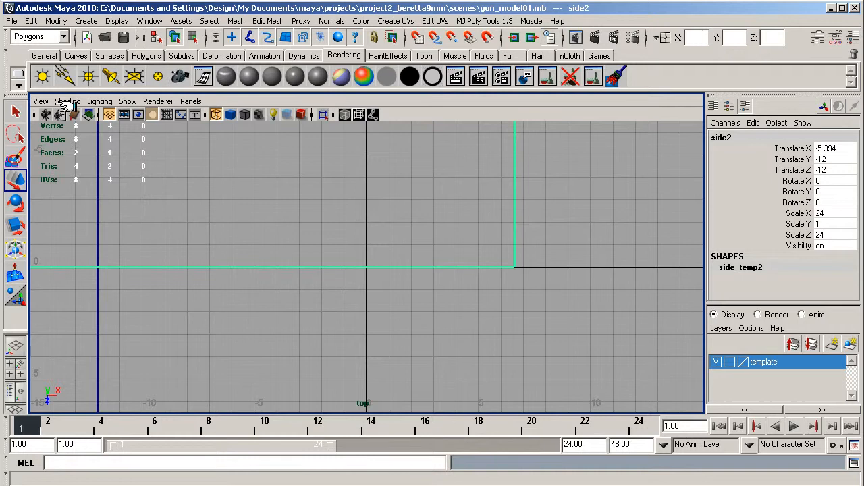
Show the texture in the top view and move the flat side2 plane along Z to about 3.7.
{"action": "left_click", "coordinate": [67, 101]}
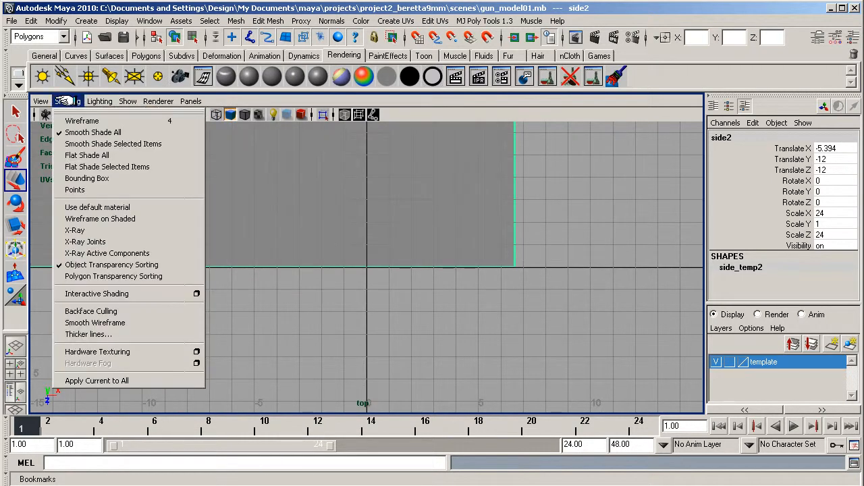
{"action": "left_click", "coordinate": [81, 120]}
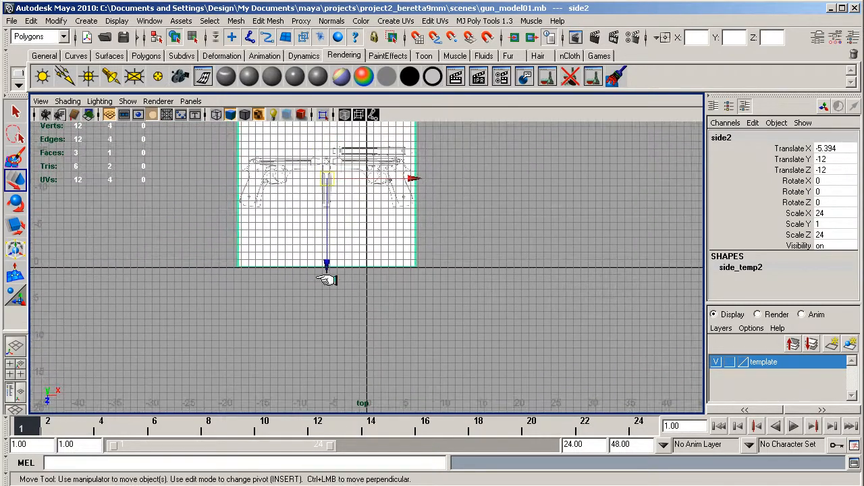
{"action": "left_click_drag", "start_coordinate": [327, 263], "coordinate": [327, 376]}
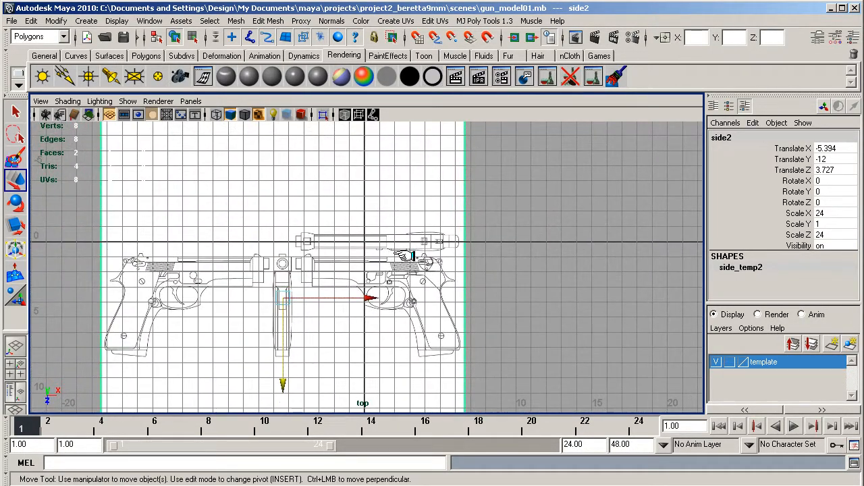
{"action": "mouse_move", "coordinate": [159, 295]}
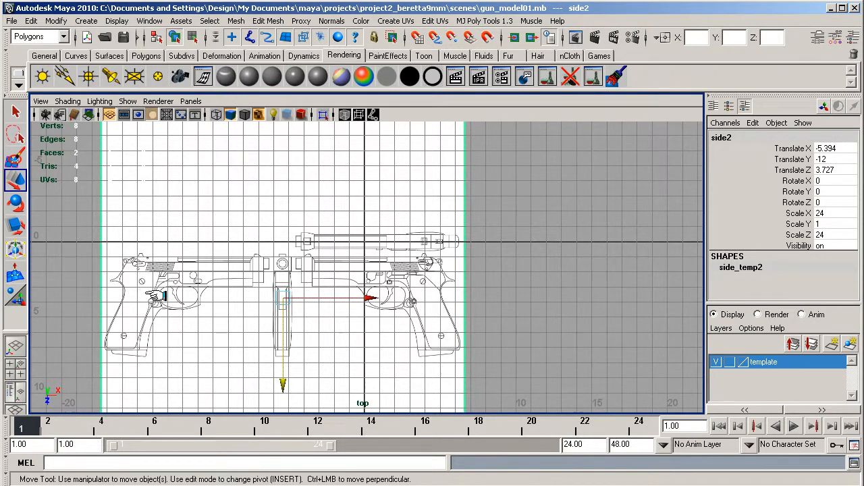
{"action": "mouse_move", "coordinate": [405, 268]}
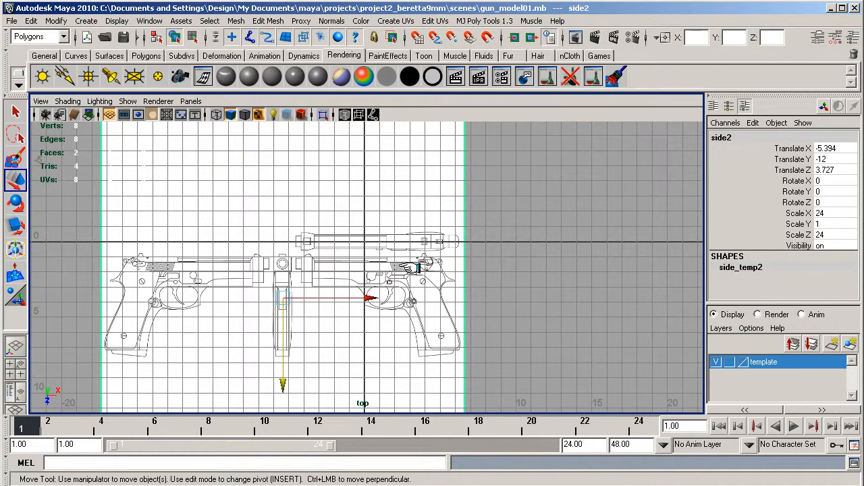
{"action": "key", "text": "space"}
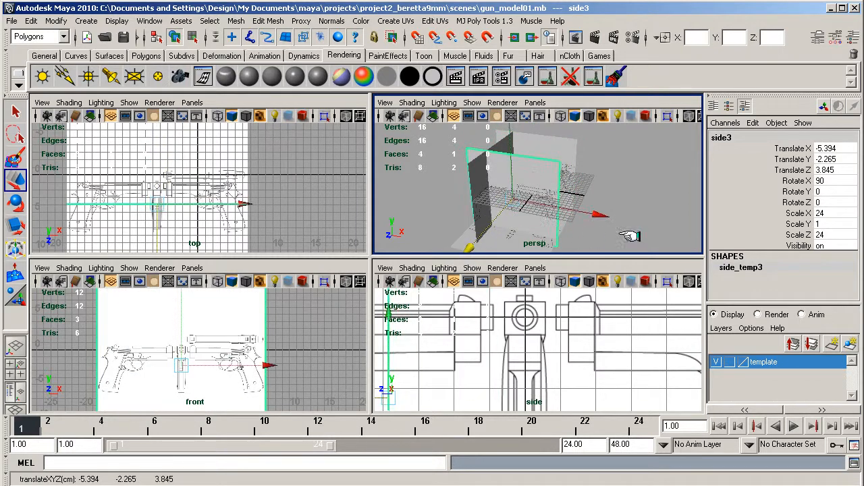
{"action": "mouse_move", "coordinate": [81, 213]}
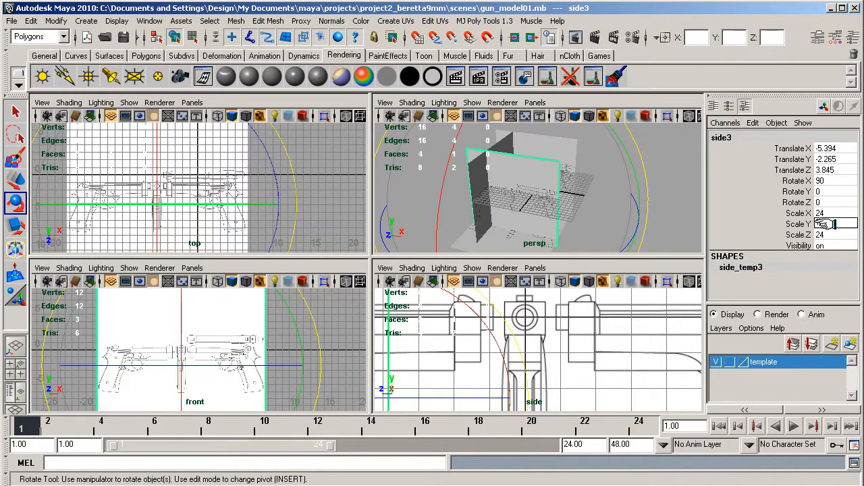
Give side3 a value of 180 in the Channel Box so it stands upright at Translate Z 12.
{"action": "type", "text": "180"}
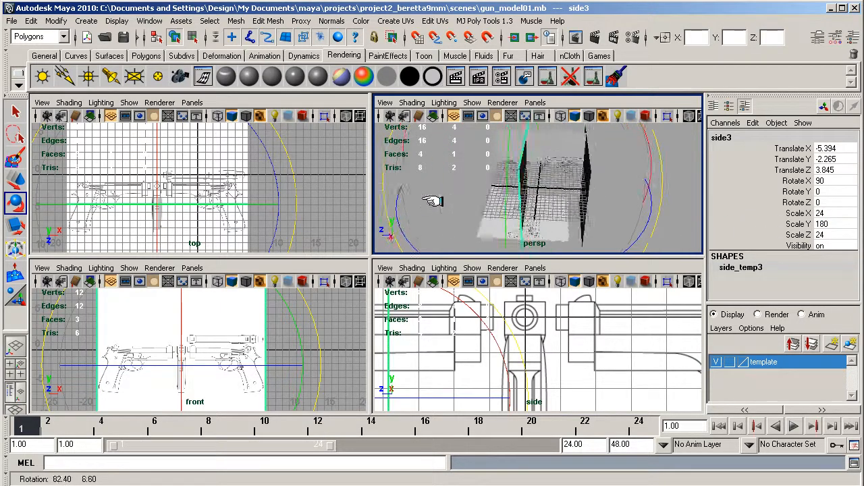
{"action": "left_click_drag", "start_coordinate": [432, 203], "coordinate": [534, 189]}
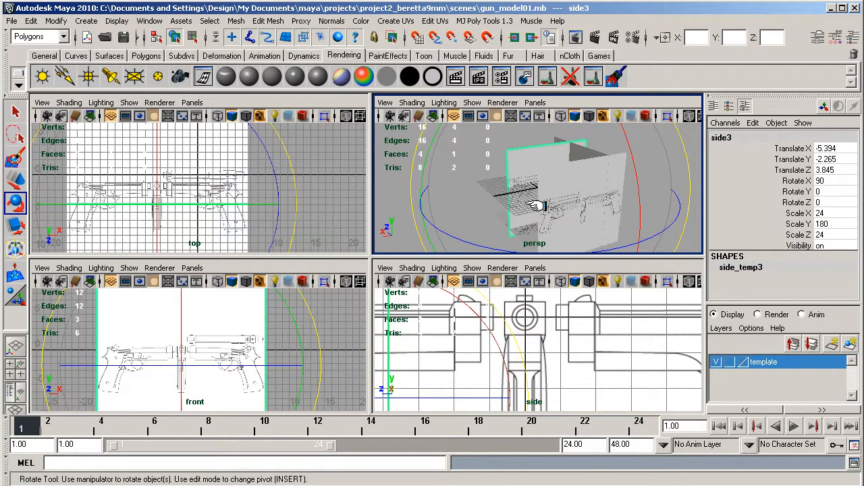
{"action": "mouse_move", "coordinate": [516, 329]}
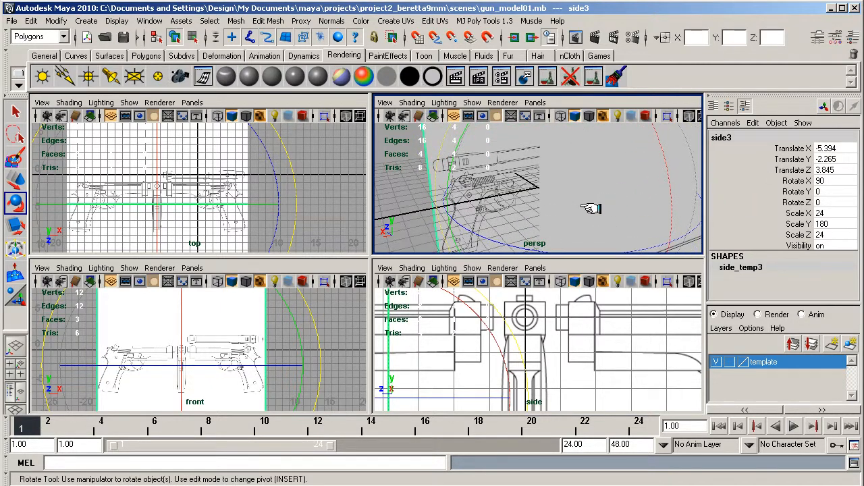
{"action": "mouse_move", "coordinate": [434, 165]}
{"action": "type", "text": "12"}
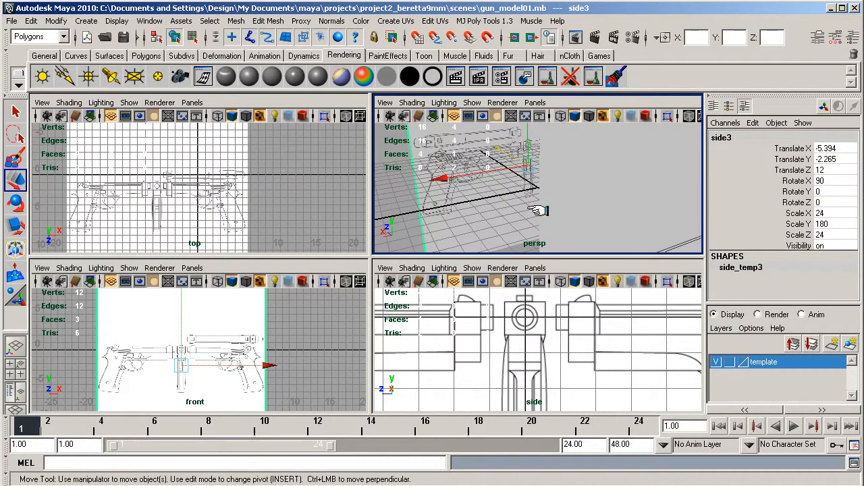
{"action": "left_click_drag", "start_coordinate": [537, 209], "coordinate": [600, 181]}
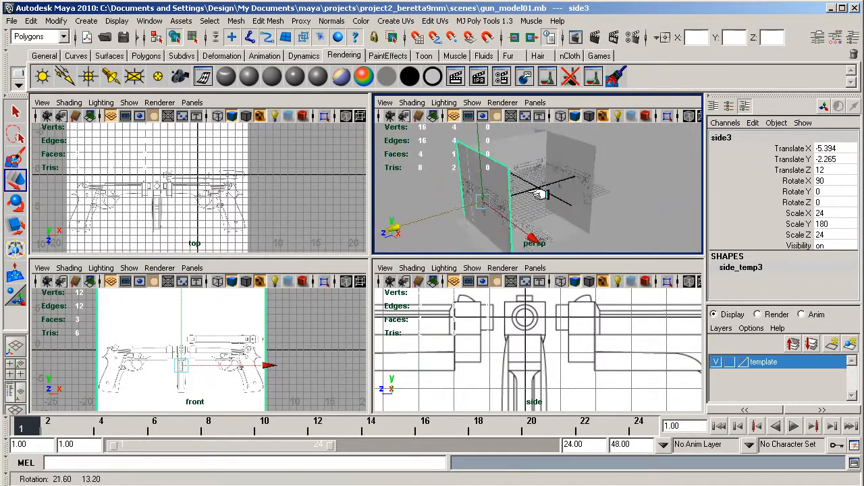
{"action": "left_click_drag", "start_coordinate": [540, 196], "coordinate": [529, 216]}
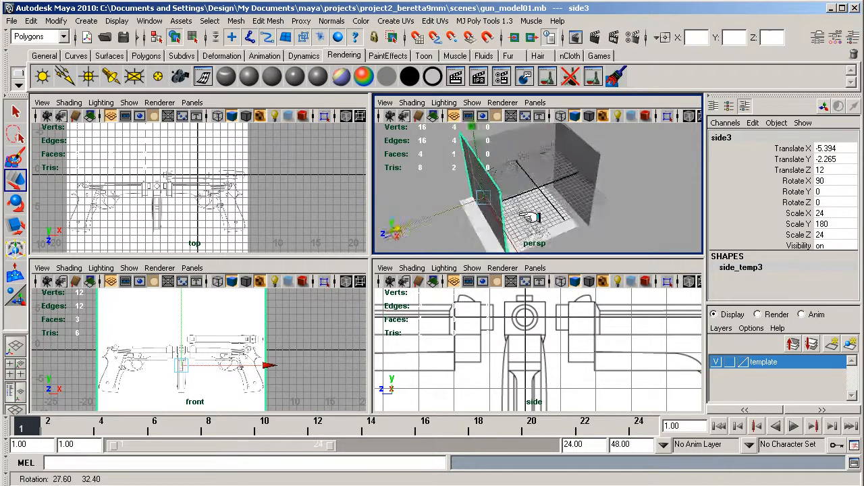
{"action": "left_click_drag", "start_coordinate": [529, 216], "coordinate": [588, 196]}
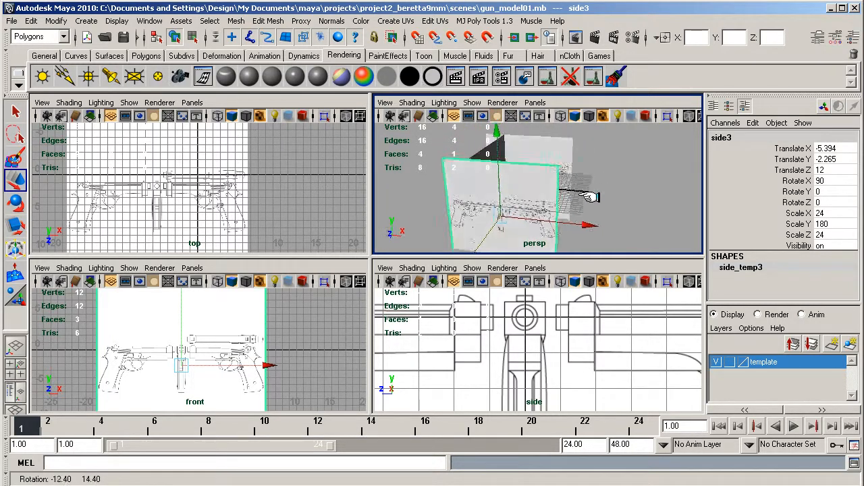
{"action": "left_click_drag", "start_coordinate": [588, 196], "coordinate": [534, 189]}
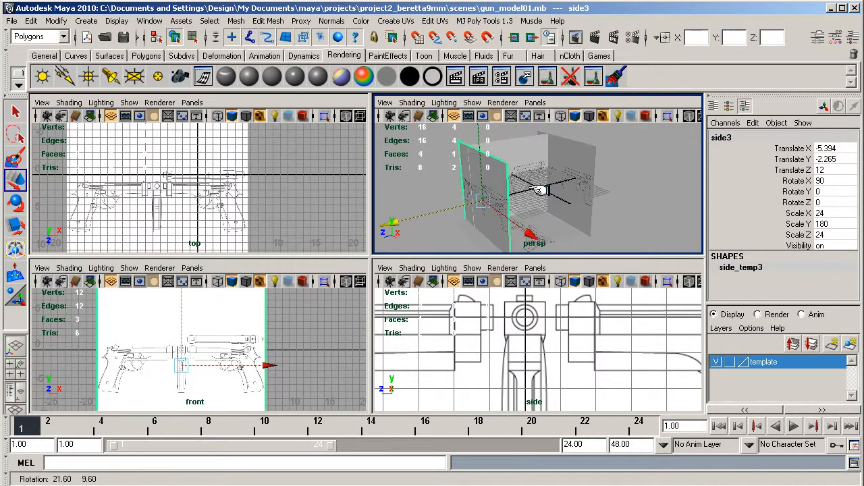
{"action": "left_click_drag", "start_coordinate": [533, 189], "coordinate": [439, 195]}
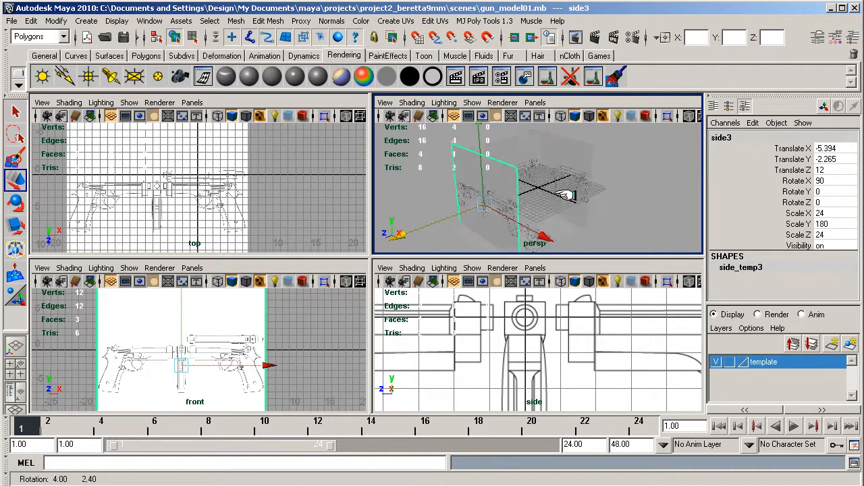
{"action": "left_click_drag", "start_coordinate": [573, 196], "coordinate": [654, 310]}
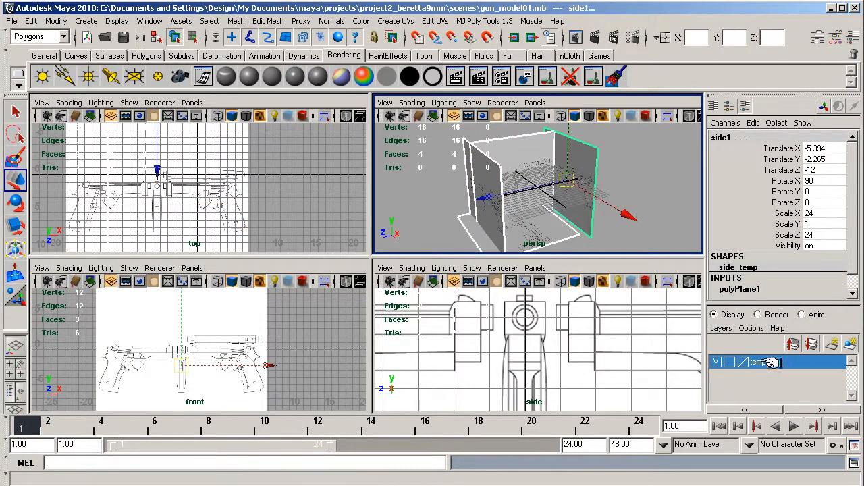
Add the selected blueprint planes to the template layer and inspect the textured box from several angles.
{"action": "right_click", "coordinate": [759, 362]}
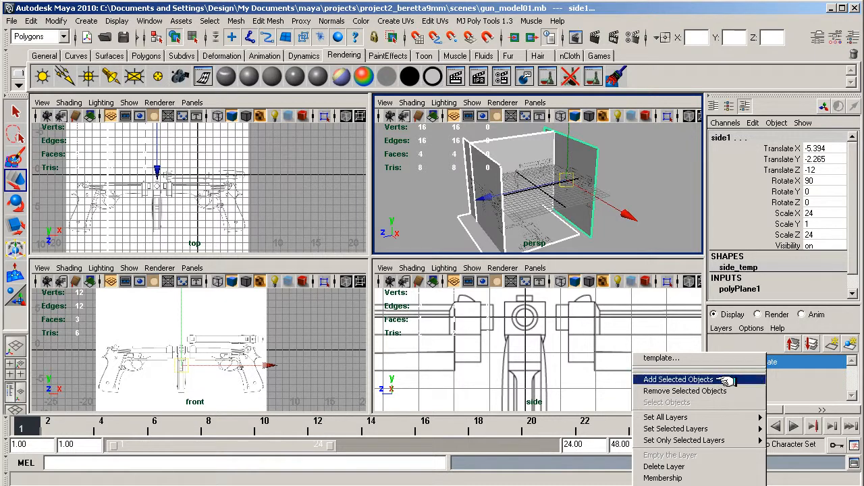
{"action": "left_click", "coordinate": [678, 378]}
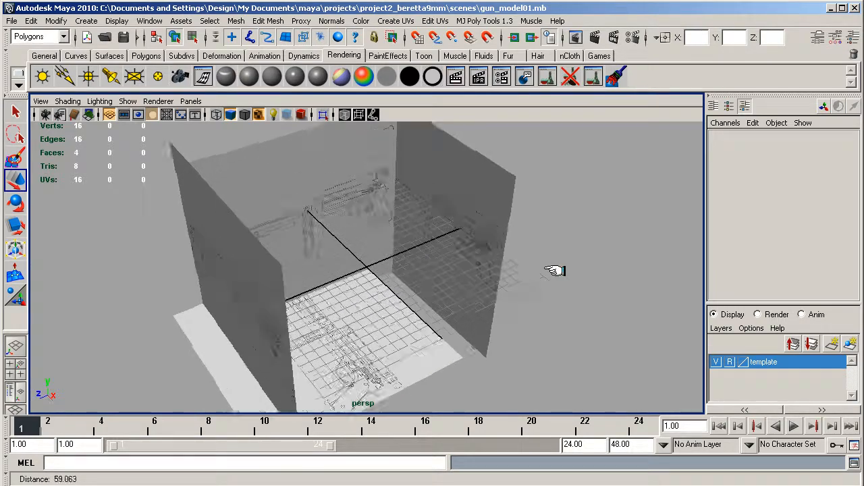
{"action": "left_click_drag", "start_coordinate": [554, 270], "coordinate": [417, 291]}
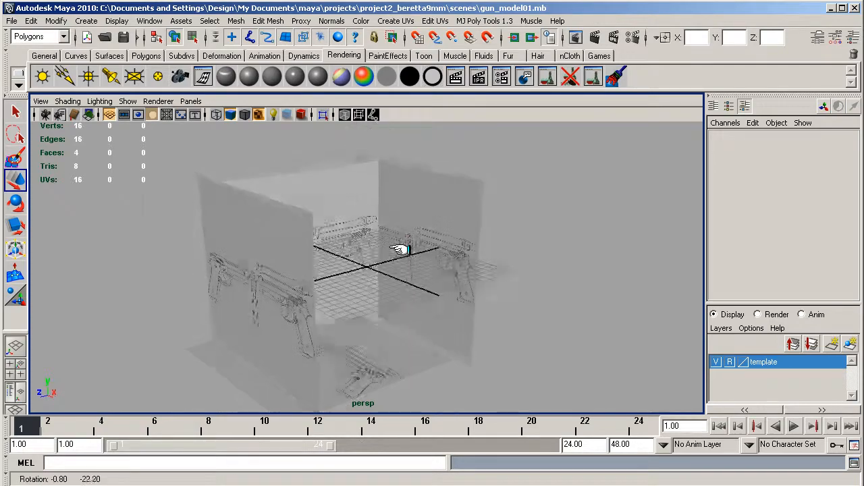
{"action": "left_click_drag", "start_coordinate": [399, 250], "coordinate": [371, 291]}
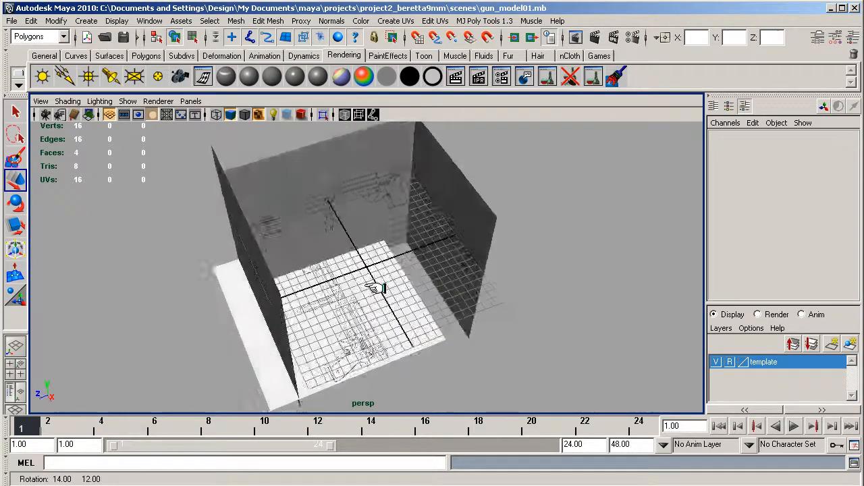
{"action": "left_click_drag", "start_coordinate": [371, 284], "coordinate": [357, 277]}
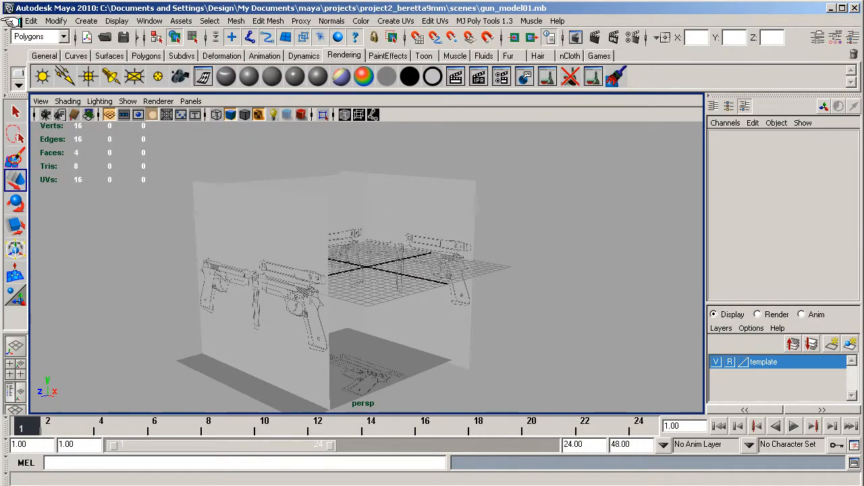
Toggle the template layer's reference state back on and save the scene as gun_model01.mb.
{"action": "left_click", "coordinate": [10, 21]}
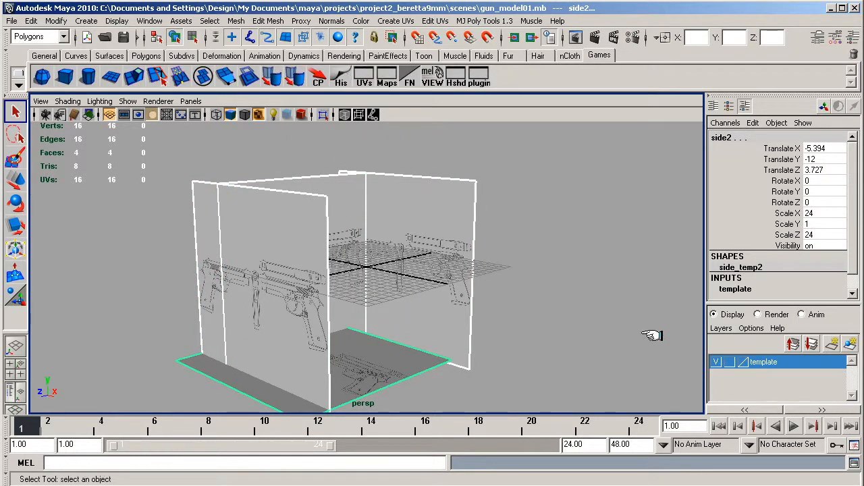
{"action": "left_click", "coordinate": [729, 361]}
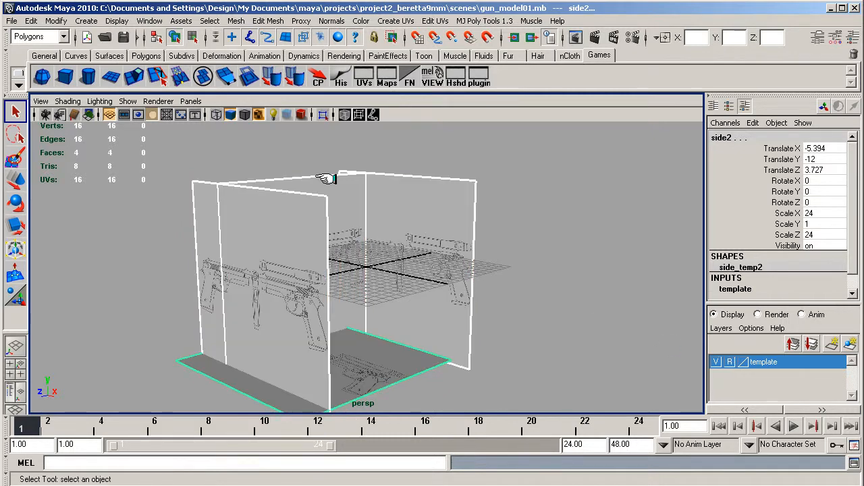
{"action": "left_click", "coordinate": [10, 20]}
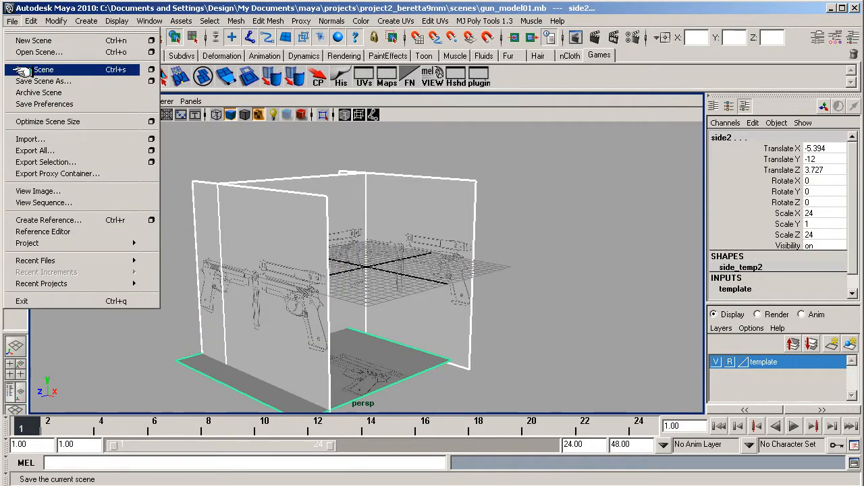
{"action": "left_click", "coordinate": [44, 81]}
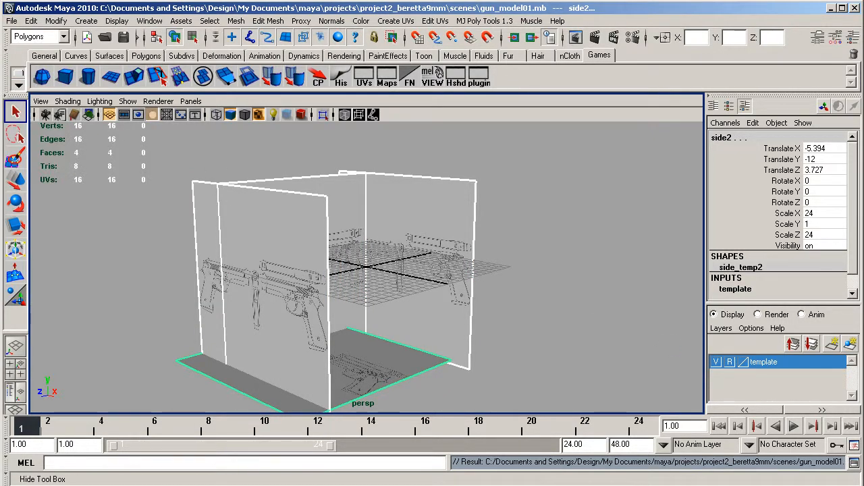